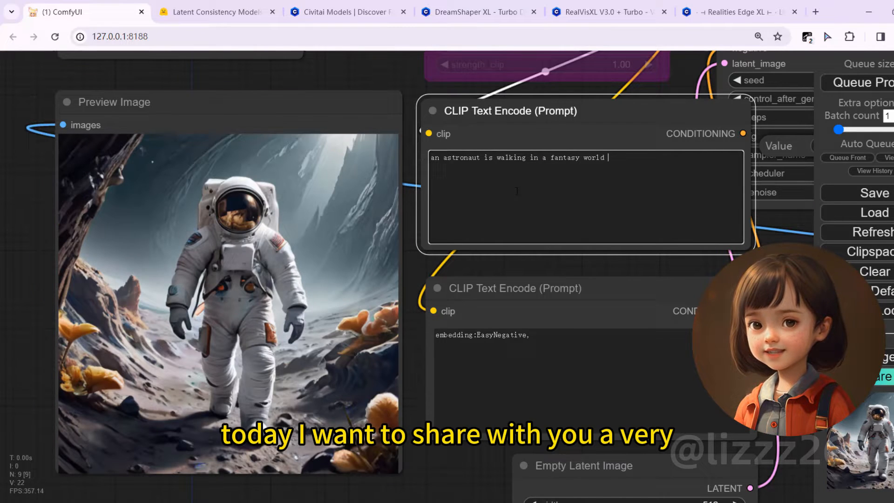
Step: Append ', butterflies, mushrooms' to the astronaut prompt, then start rewriting it as 'a spiderman'
text(,)
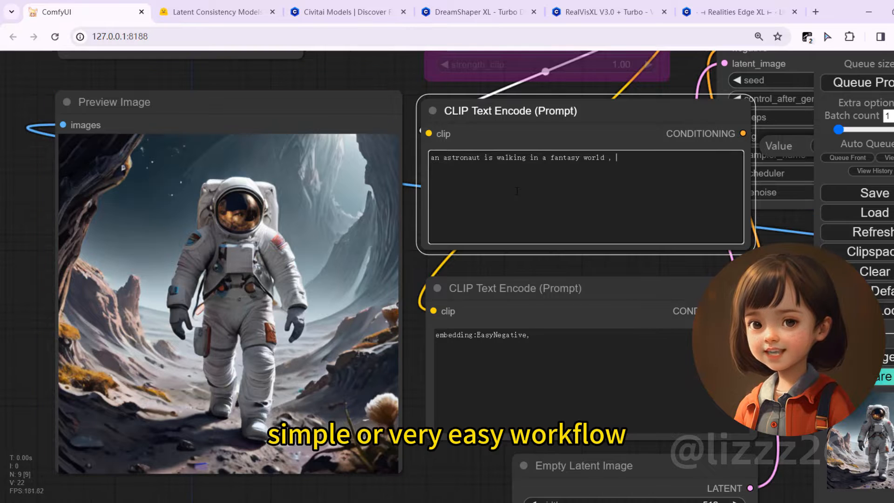
text(butterf)
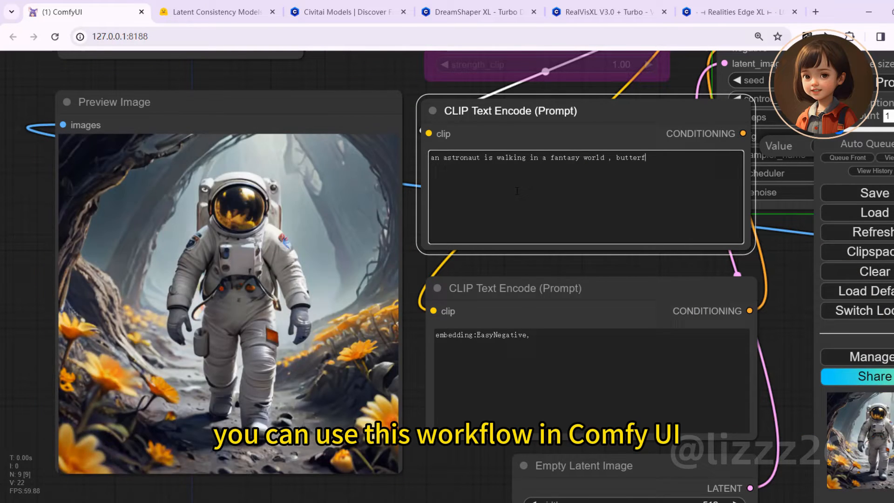
text(lies)
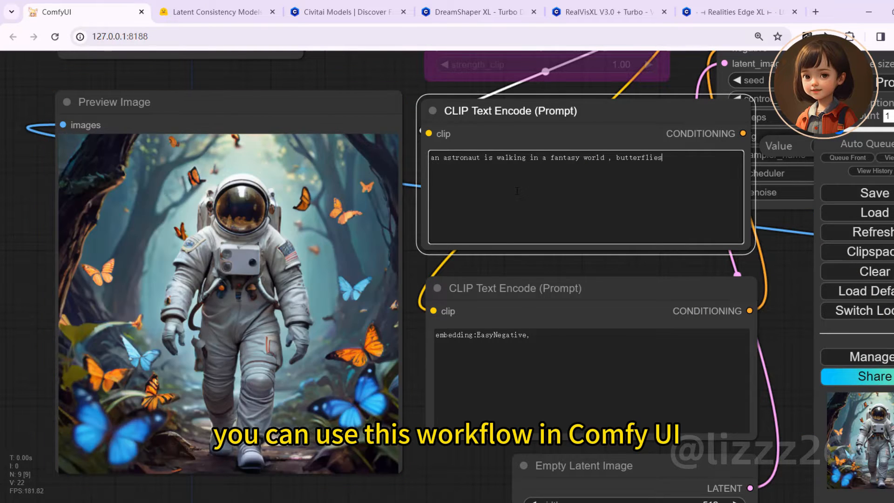
text(, mushro)
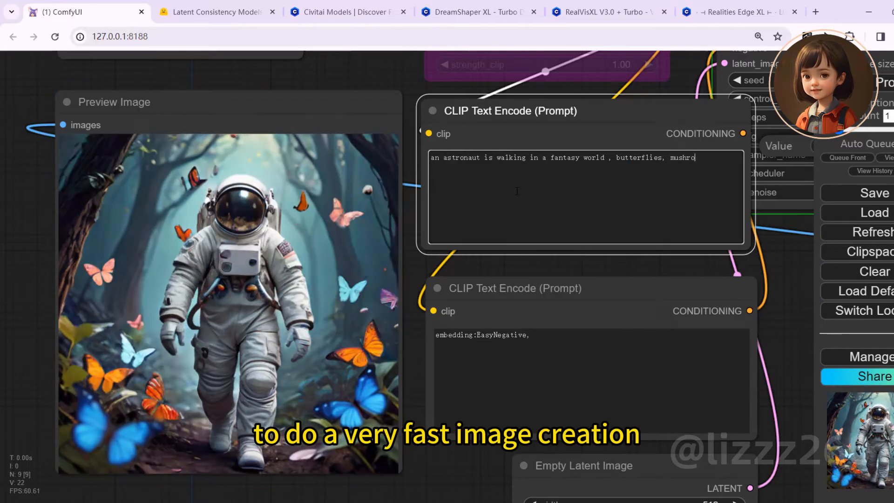
text(a spiderman in riding a)
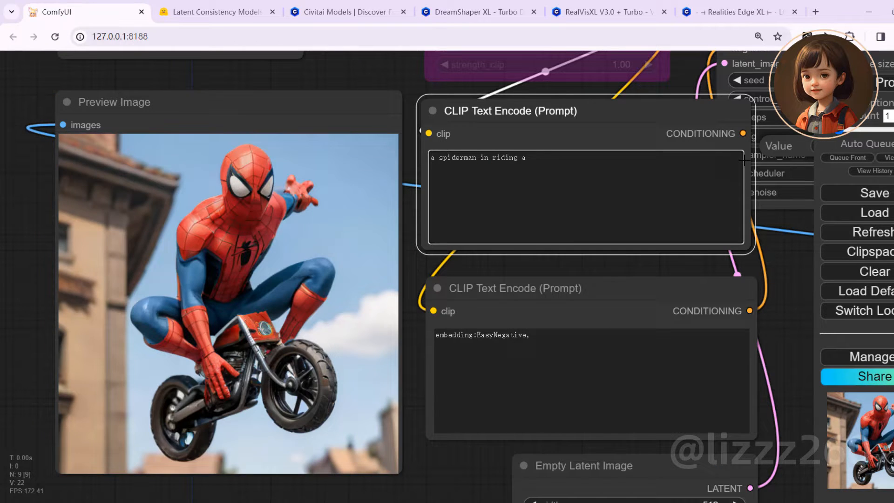
Step: Finish the prompt as 'a spiderman in riding a horse' with a city background
text(horse)
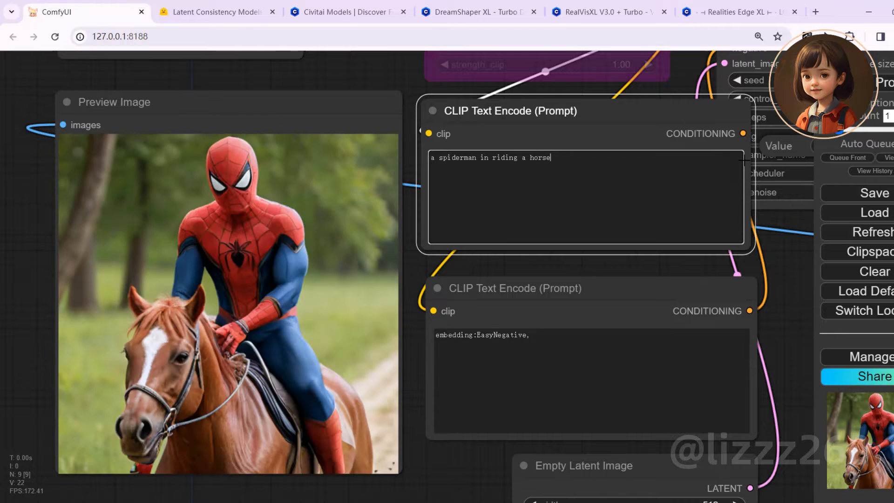
text(,city back)
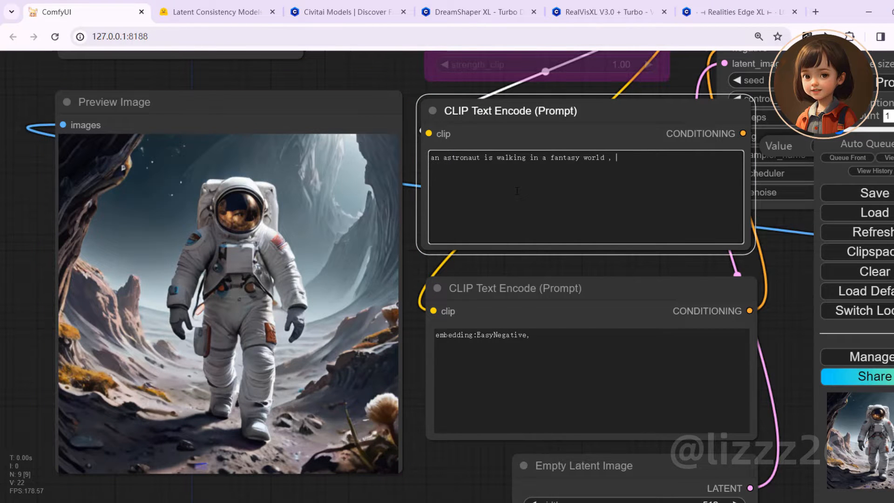
Step: Append 'butterflies, mushrooms' to the astronaut fantasy-world prompt
text(butterflier)
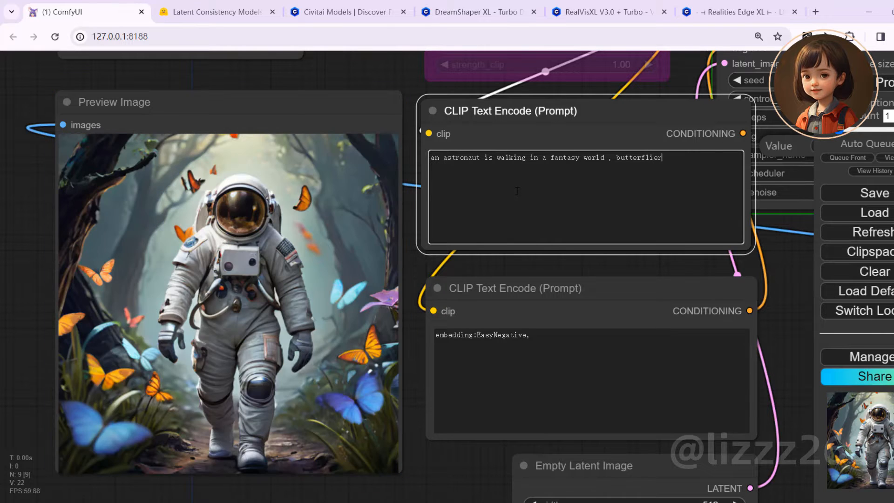
text(butterflies,)
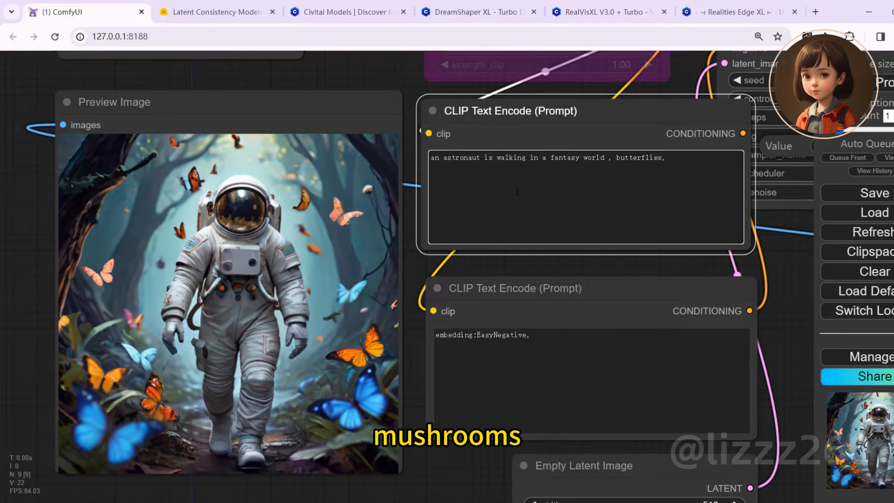
text(mushrooms)
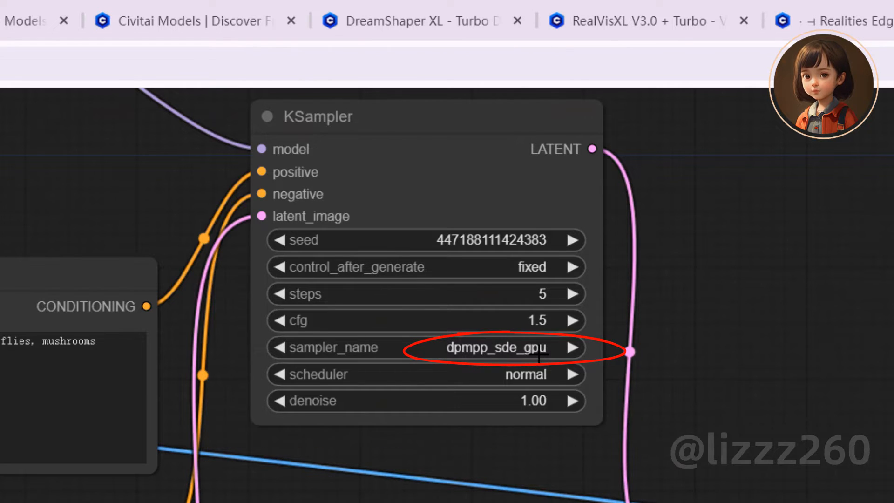
click(736, 12)
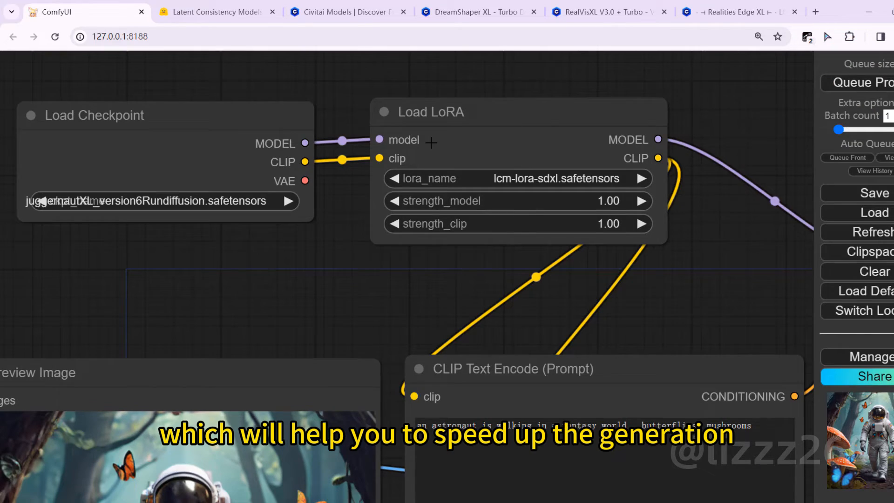
click(217, 11)
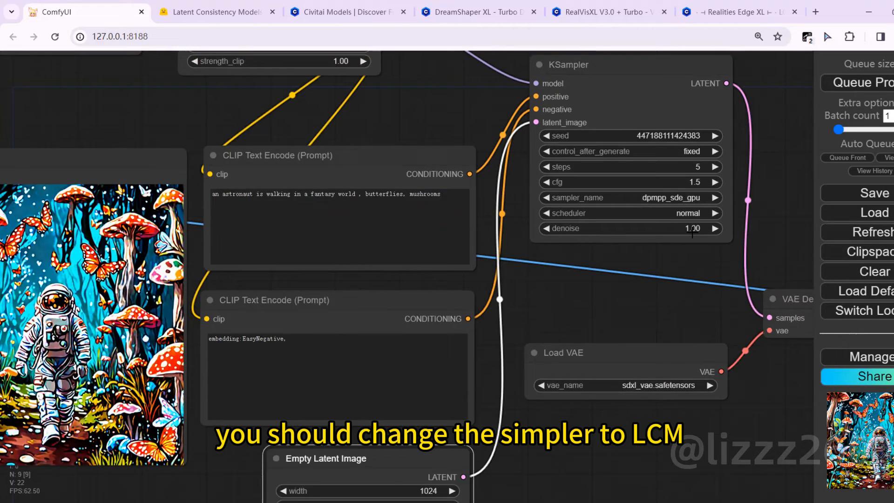
click(627, 197)
text(a girl is )
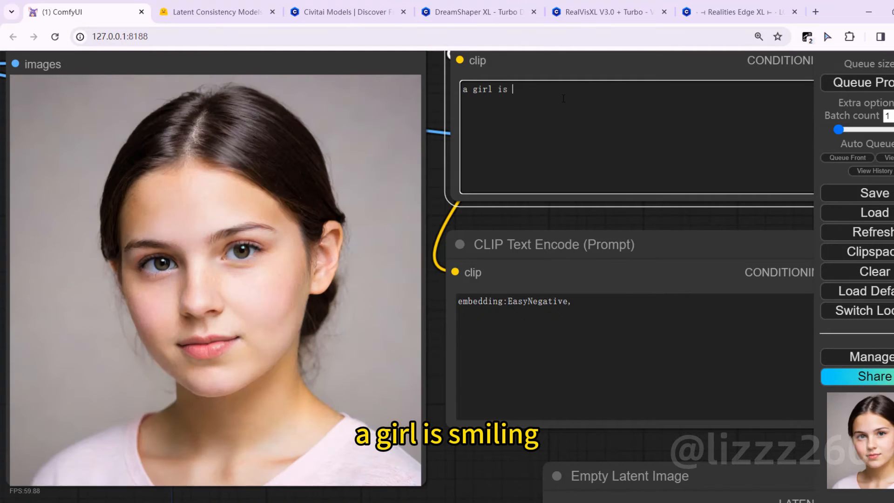
Step: Write 'a girl is smiling, look at the viewer, city background' and begin 'cyberpunk'
text(smiling ,look)
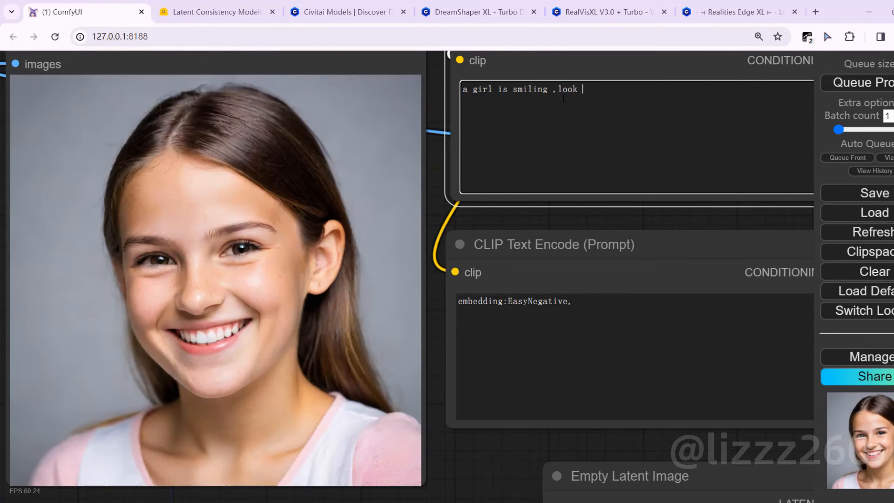
text(at the viewer , city background,)
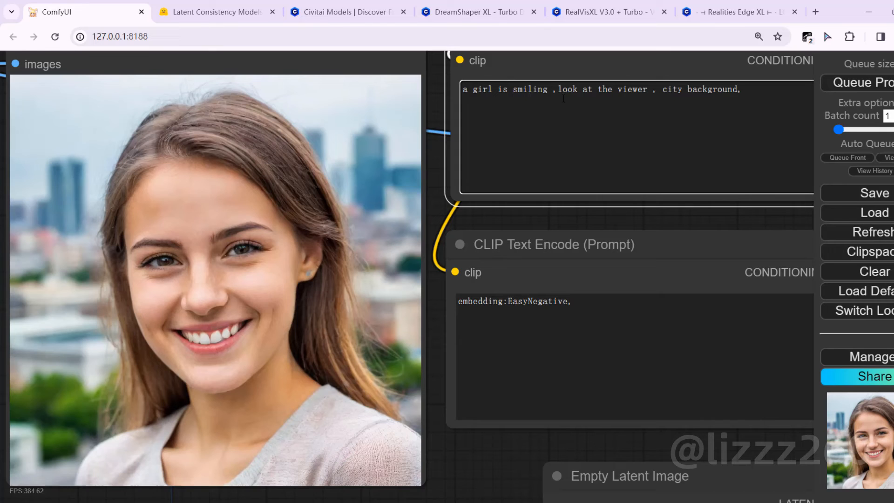
text(cyberpunk style , l)
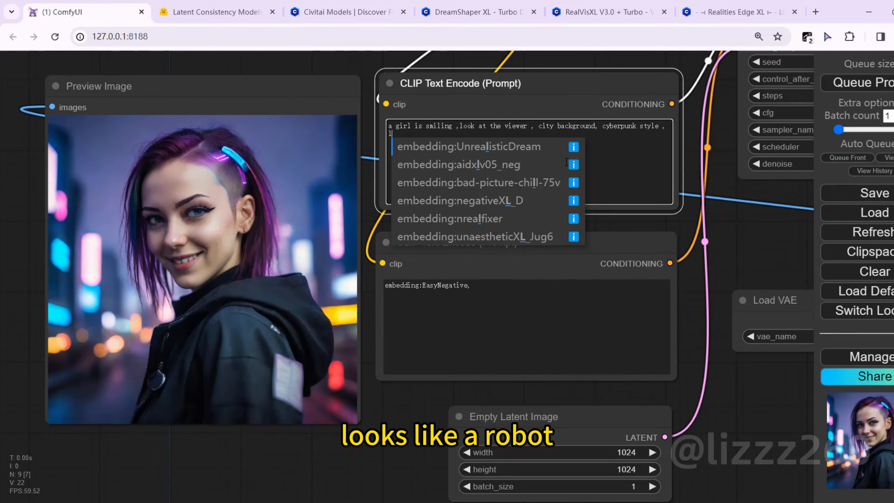
Step: Append 'cyberpunk style, looks like a robot' to the girl prompt
text(ooks)
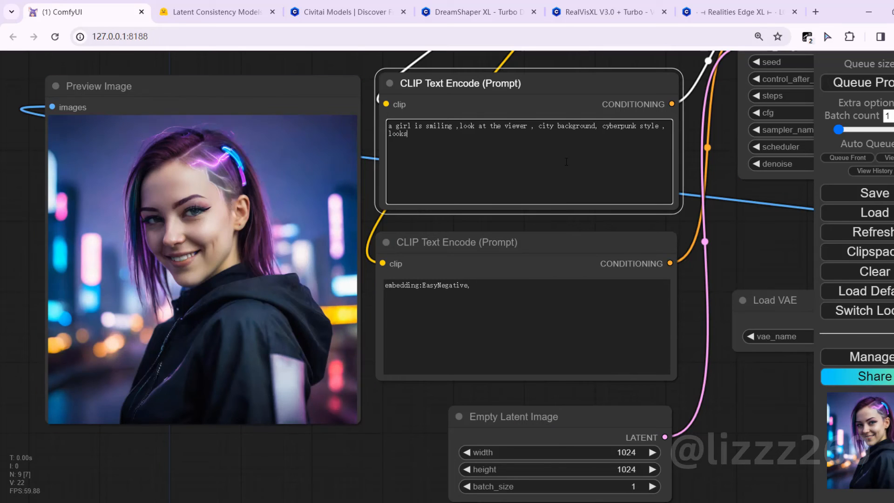
text(like a)
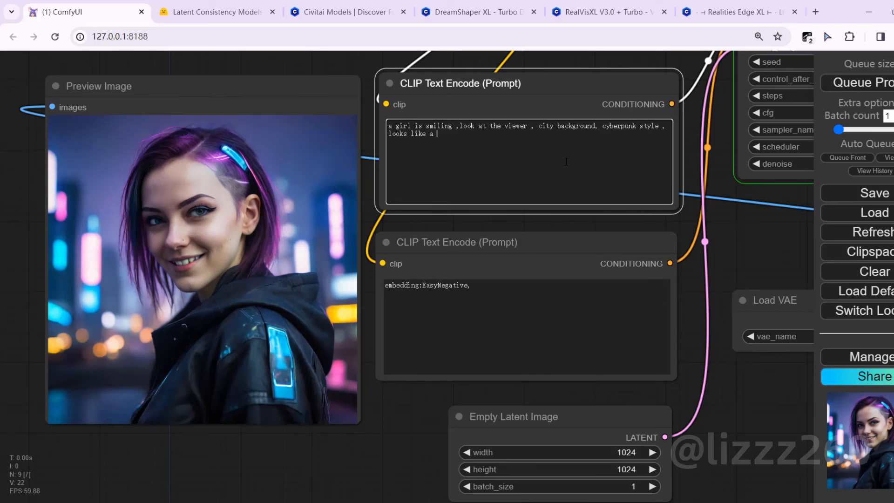
text(robot)
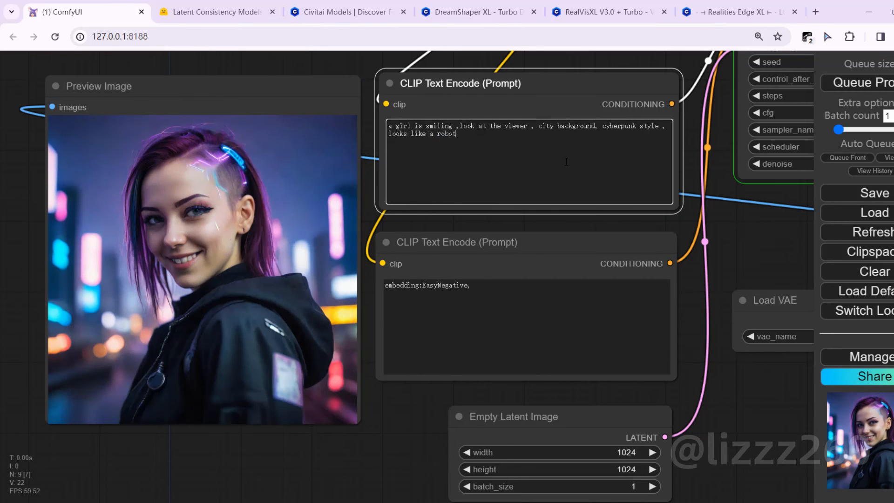